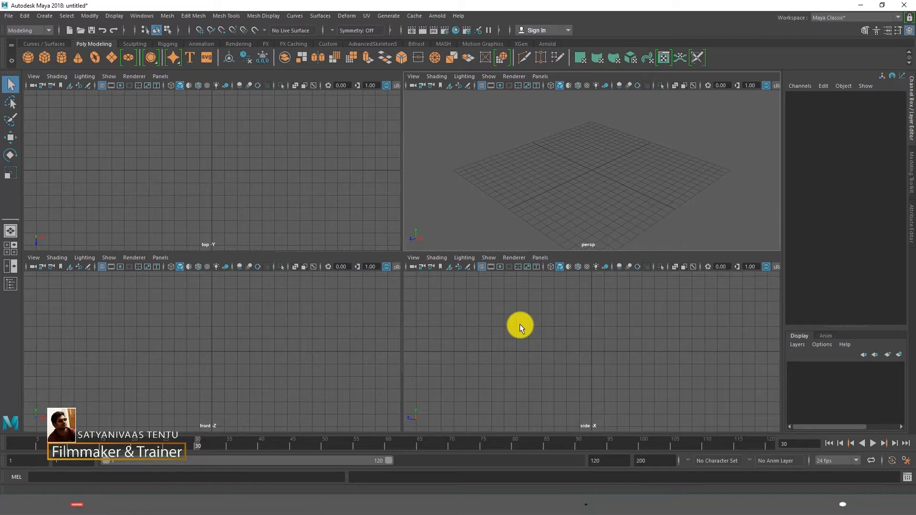
mouse_move(228, 79)
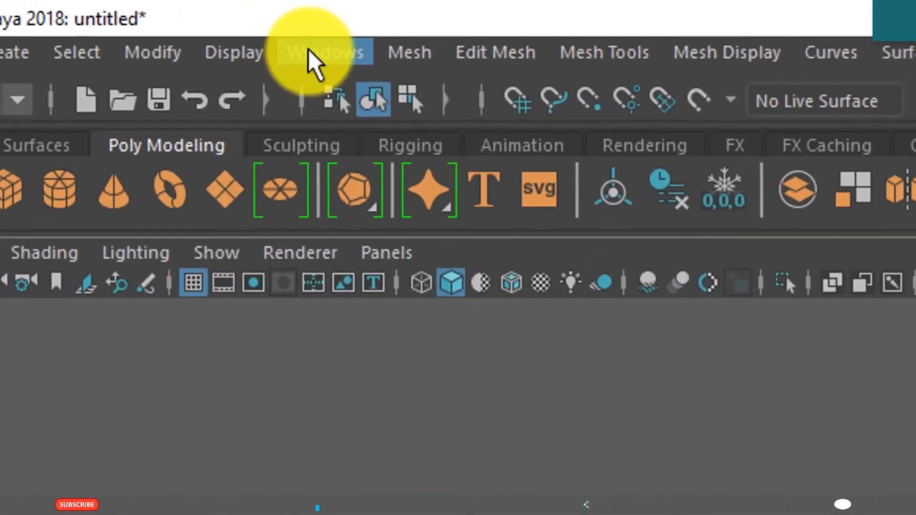
From Windows > UI Elements, hide all interface elements and then show them all again.
left_click(325, 51)
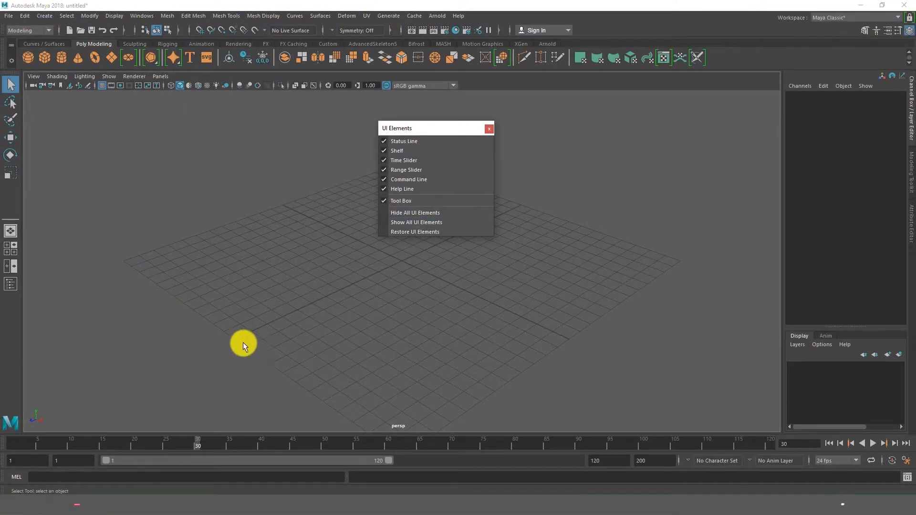
mouse_move(628, 229)
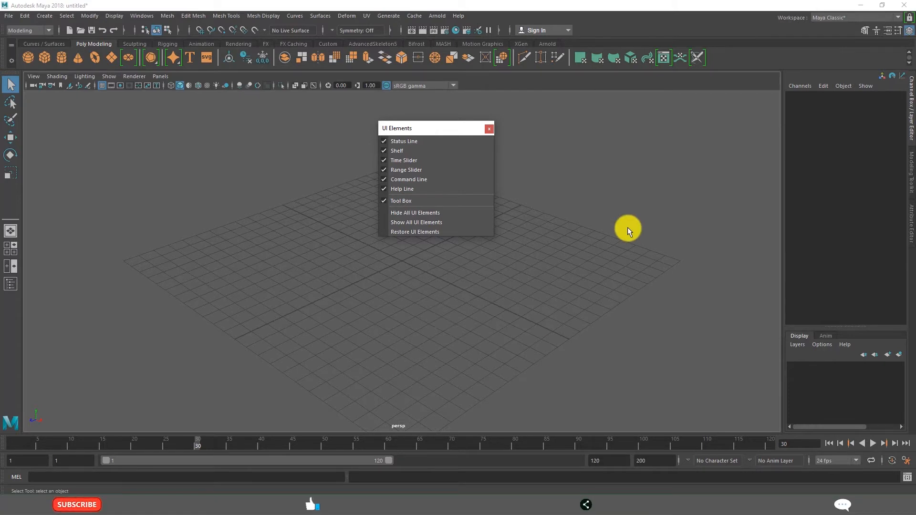
mouse_move(538, 162)
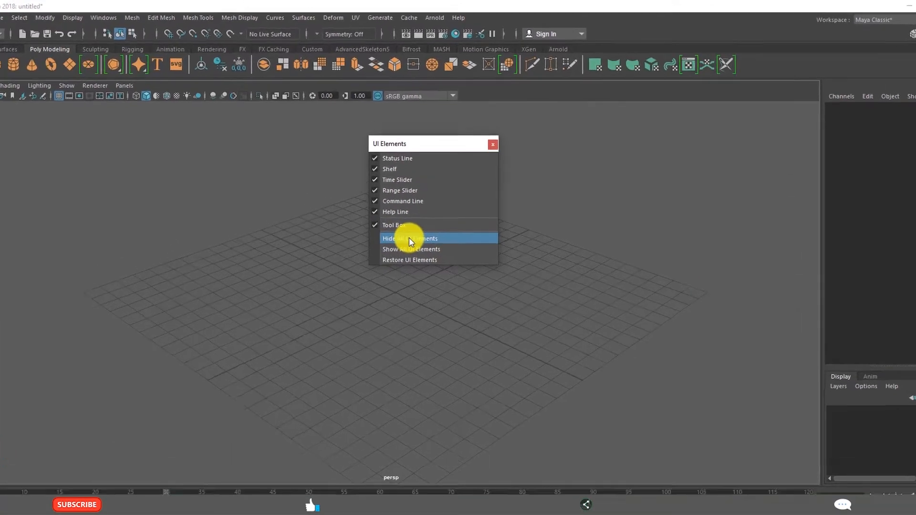
left_click(410, 238)
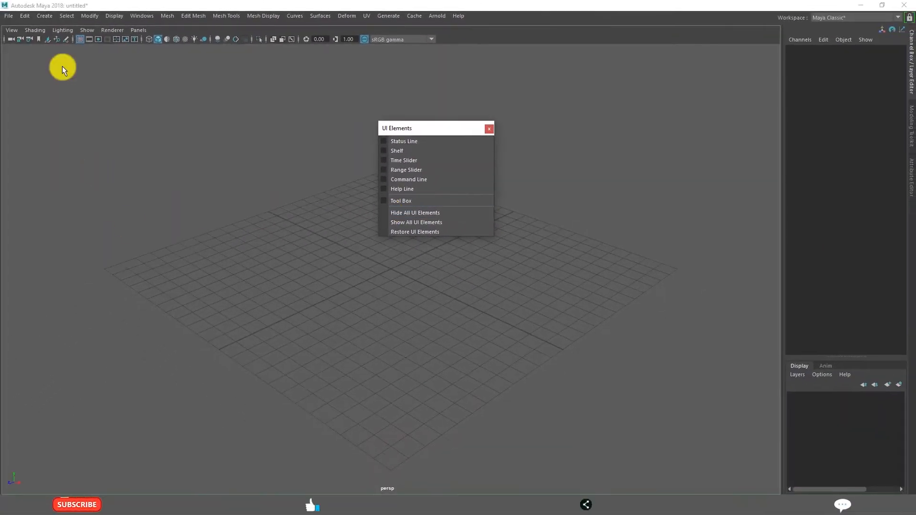
mouse_move(432, 166)
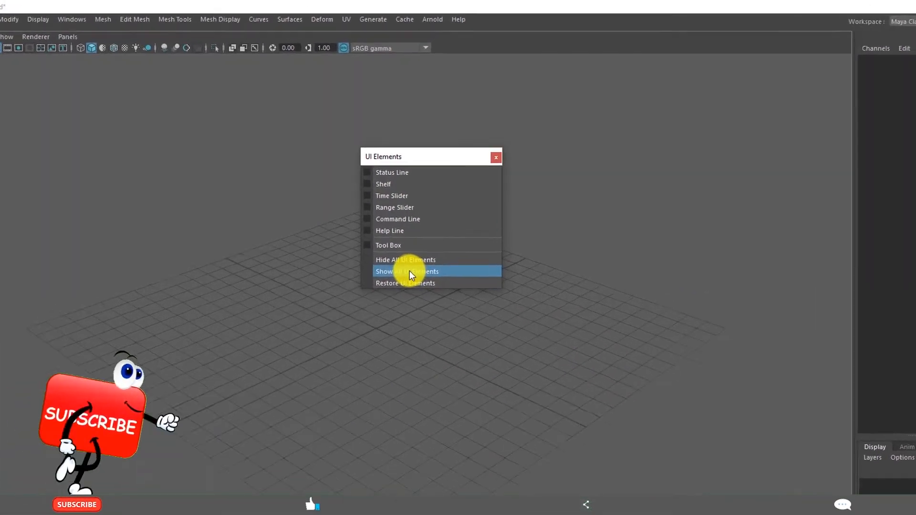
left_click(407, 271)
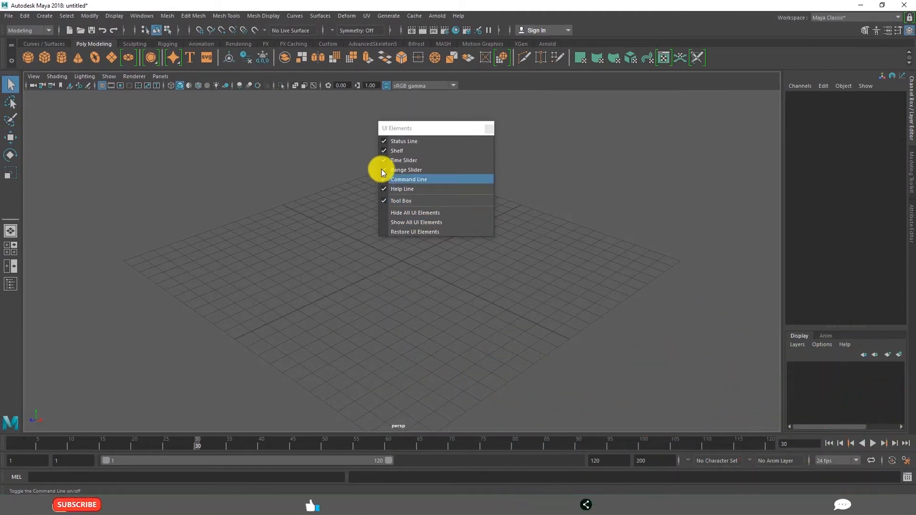
mouse_move(397, 141)
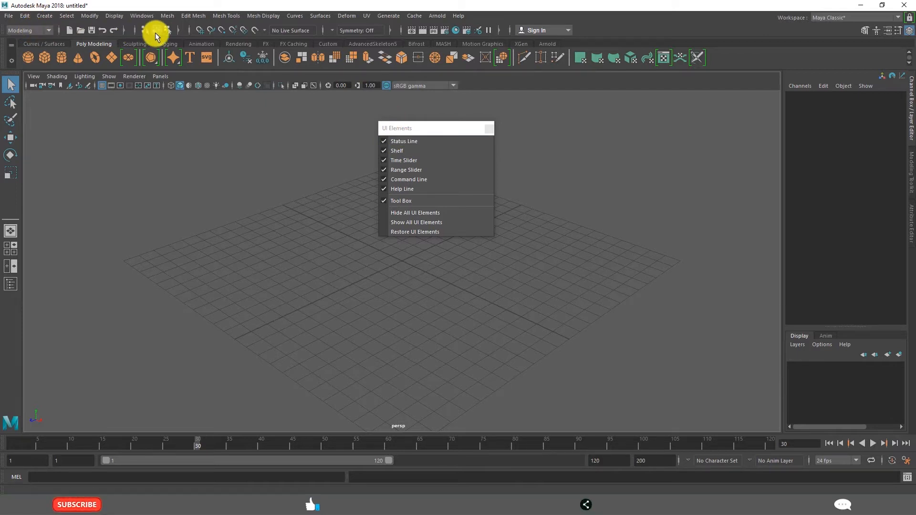
Toggle the status line, shelf, and time/range sliders off and back on individually.
left_click(403, 142)
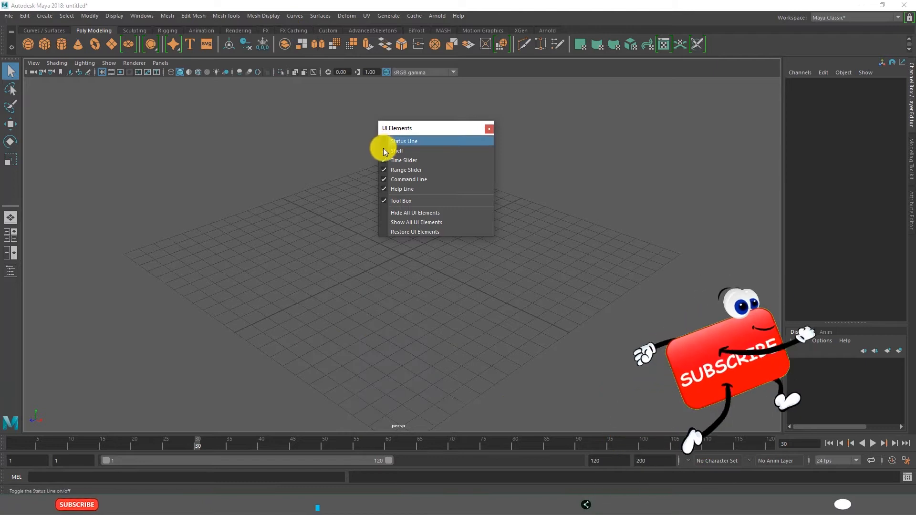
left_click(403, 142)
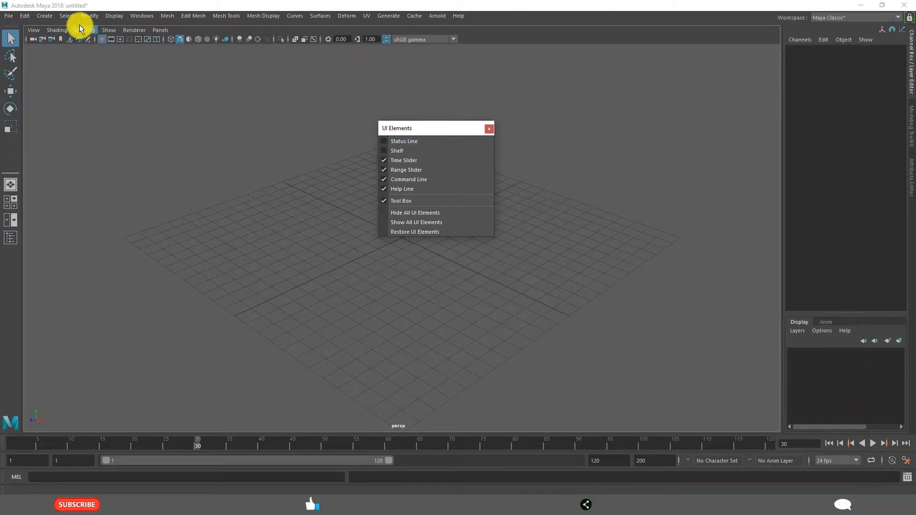
left_click(404, 141)
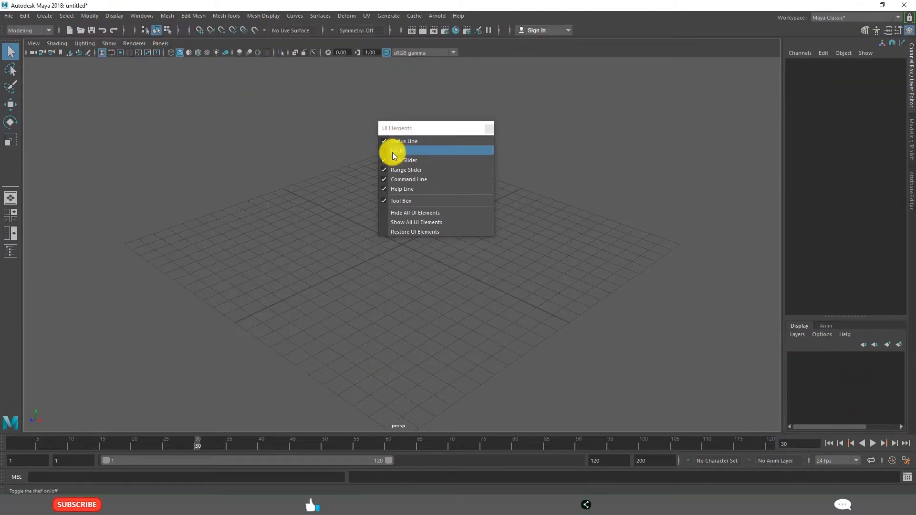
left_click(397, 151)
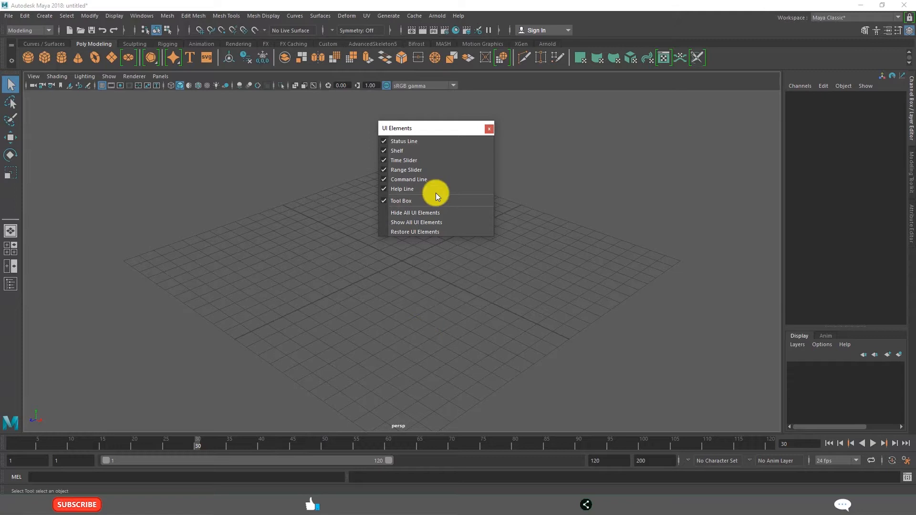
left_click(406, 170)
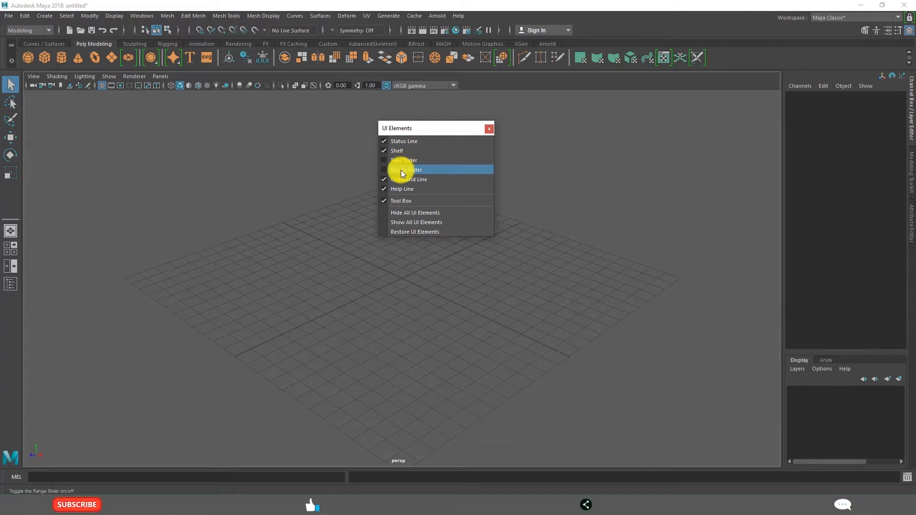
left_click(406, 170)
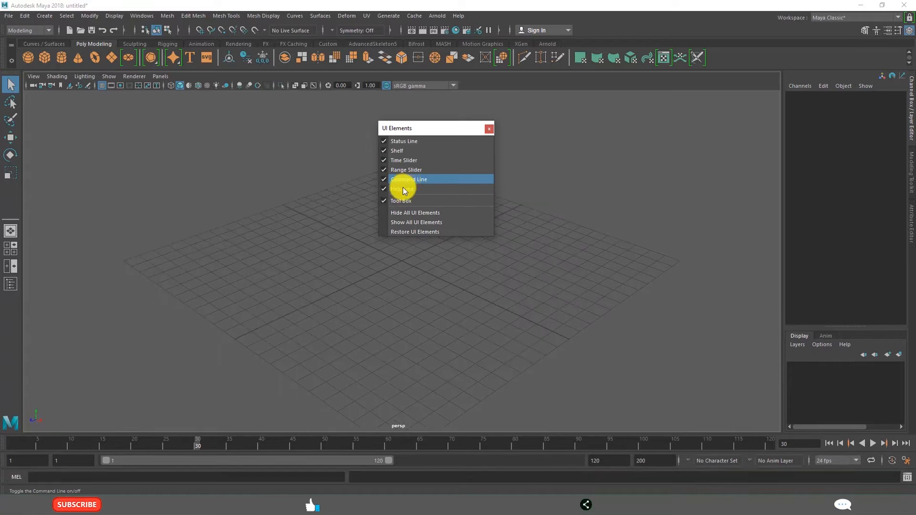
mouse_move(403, 201)
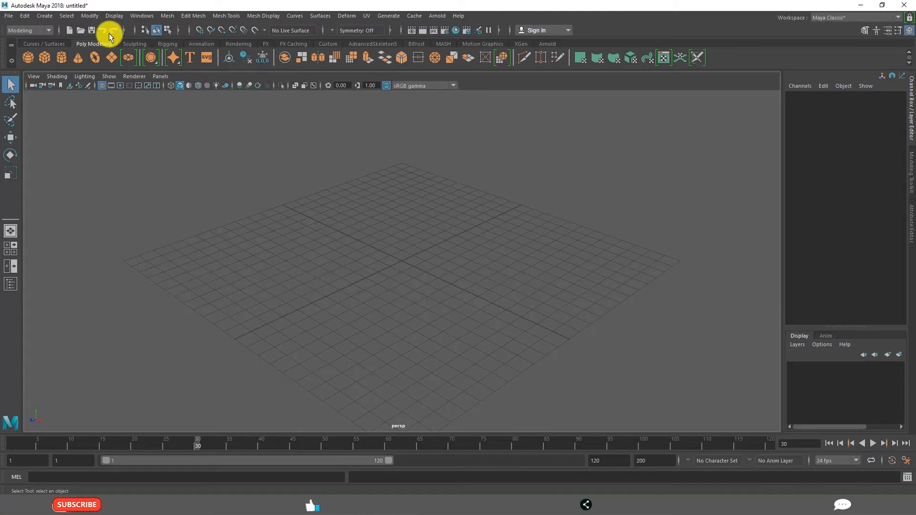
mouse_move(447, 308)
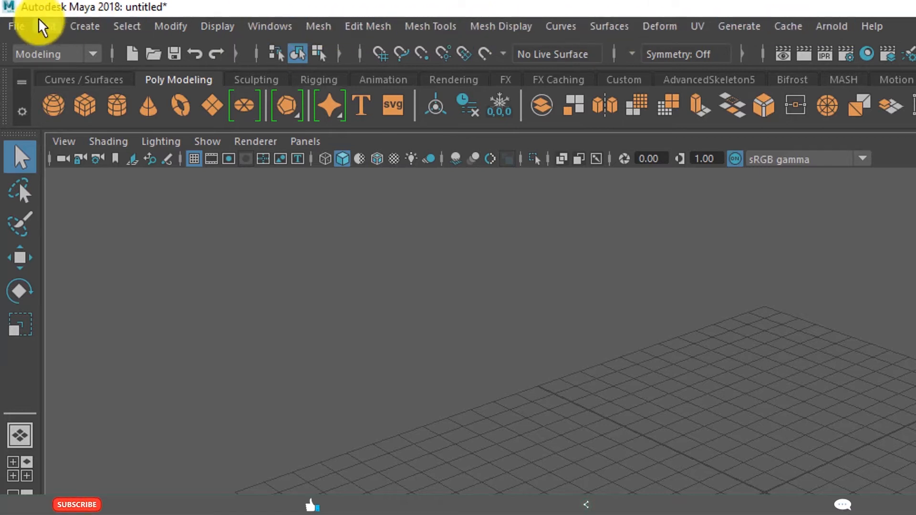
mouse_move(270, 26)
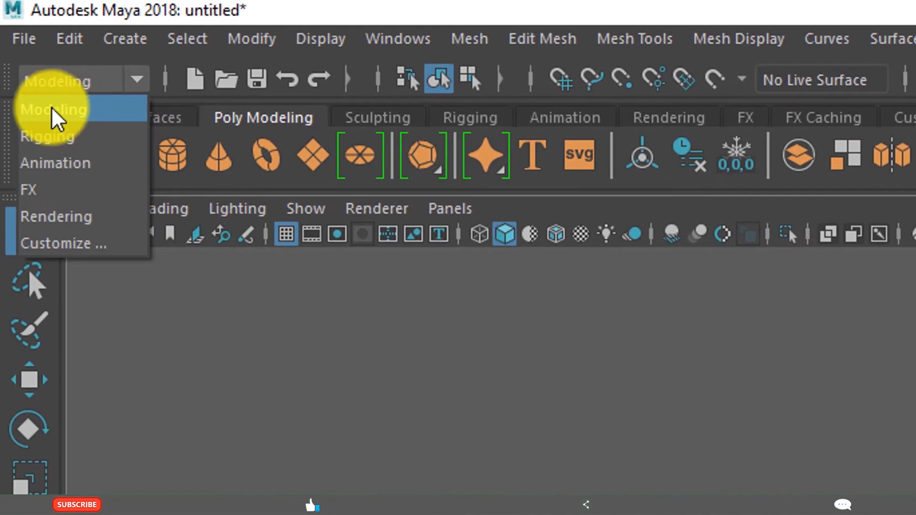
mouse_move(79, 120)
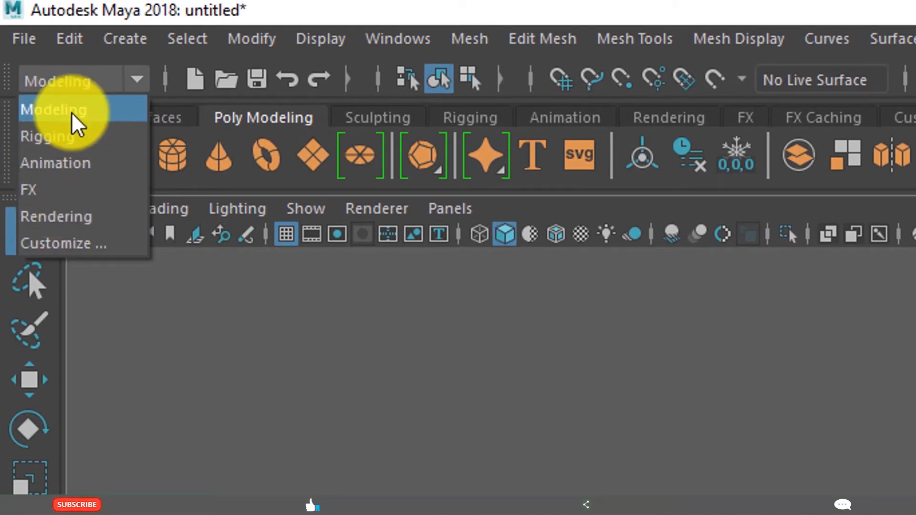
Reopen the Status Line menu-set dropdown to choose FX instead of Modeling.
left_click(54, 110)
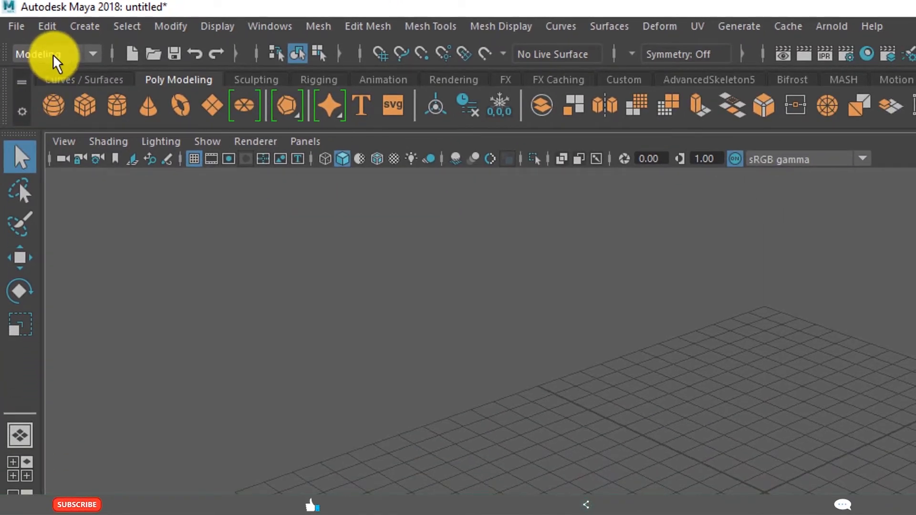
left_click(56, 54)
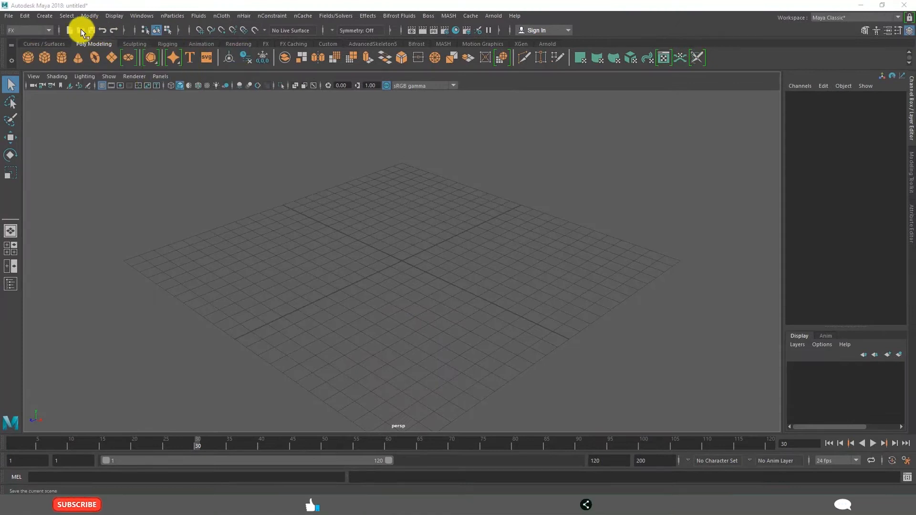
mouse_move(6, 32)
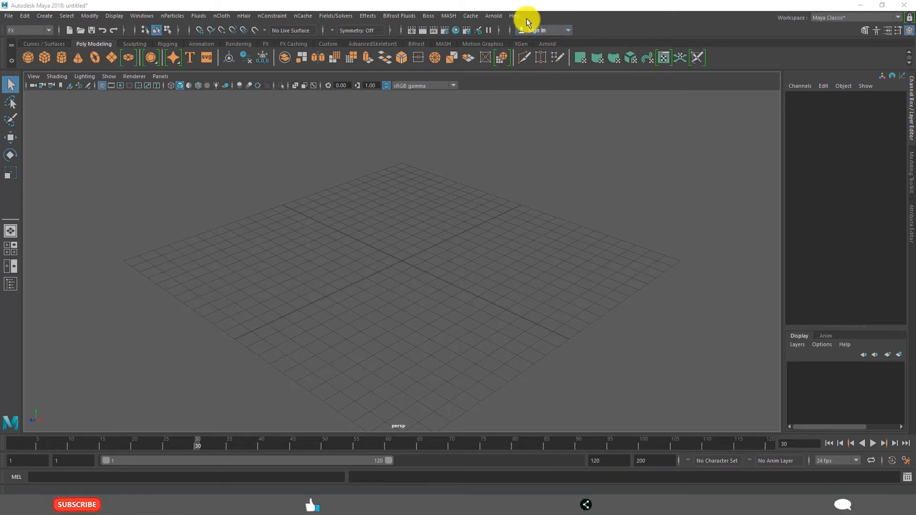
Choose Maya Classic from the Workspace dropdown at the top right.
left_click(531, 29)
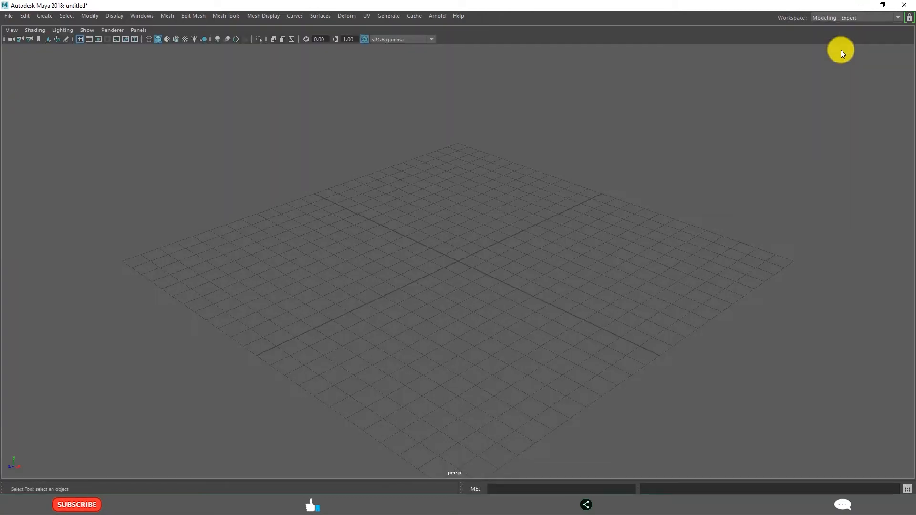
mouse_move(425, 212)
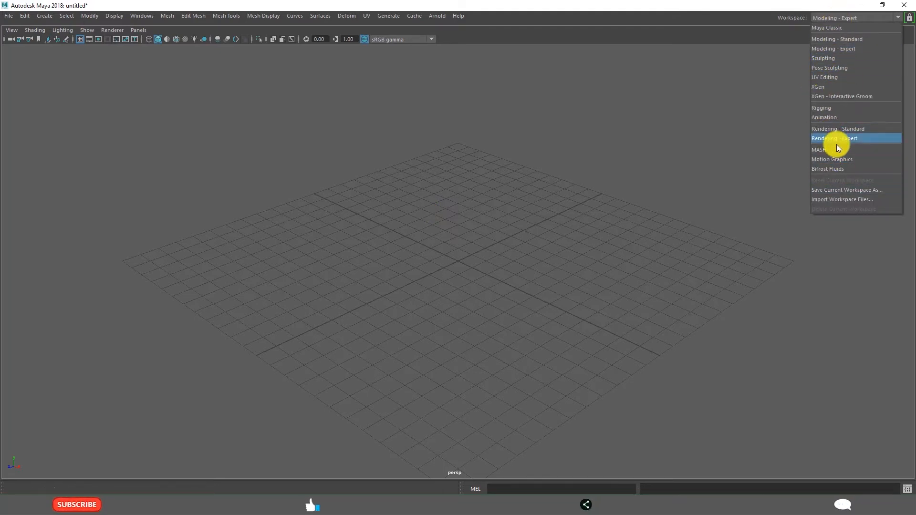
mouse_move(828, 27)
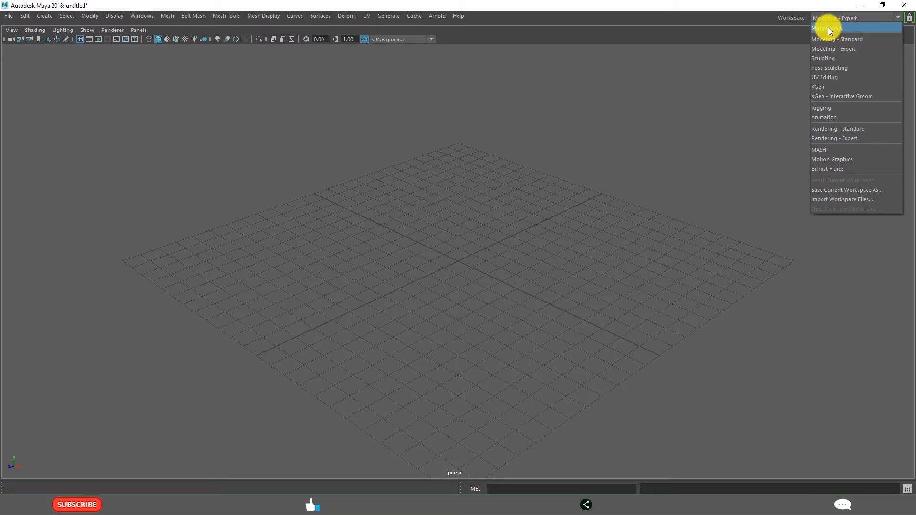
left_click(829, 28)
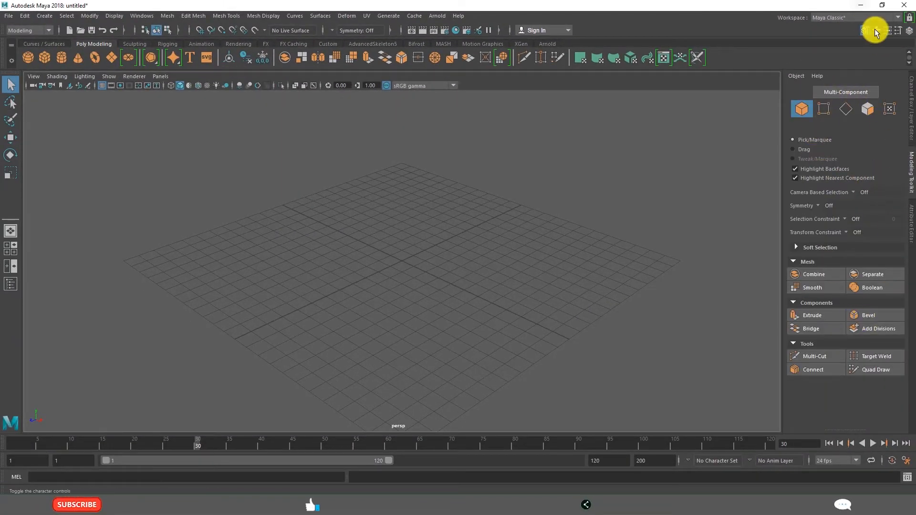
Show the Attribute Editor in the right sidebar, then return to the Channel Box / Layer Editor.
left_click(887, 31)
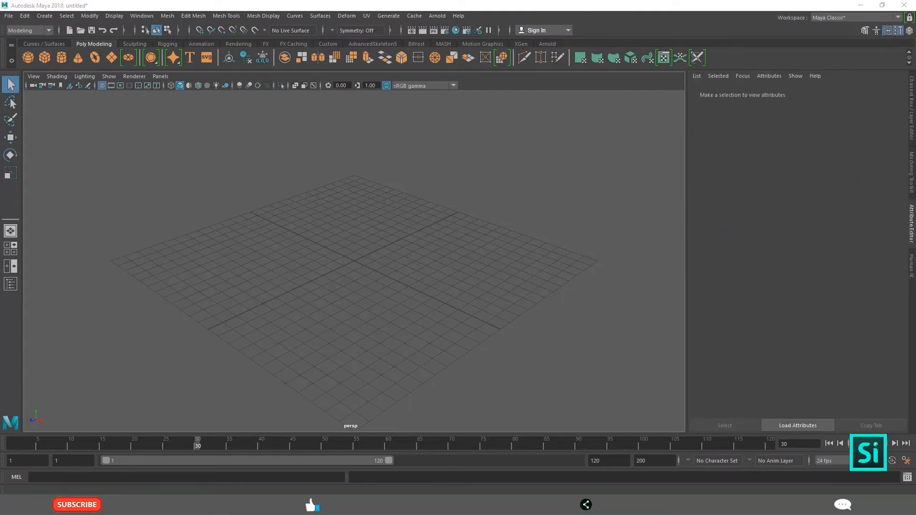
double_click(10, 85)
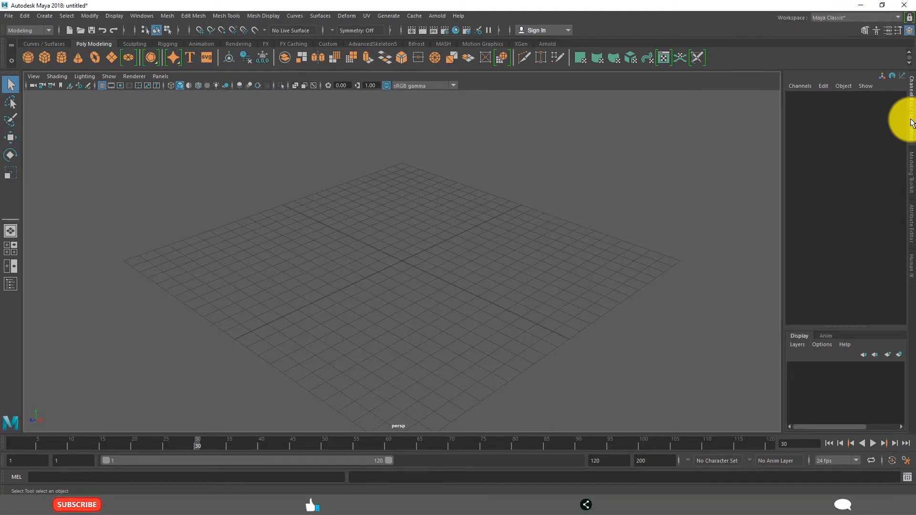
mouse_move(837, 366)
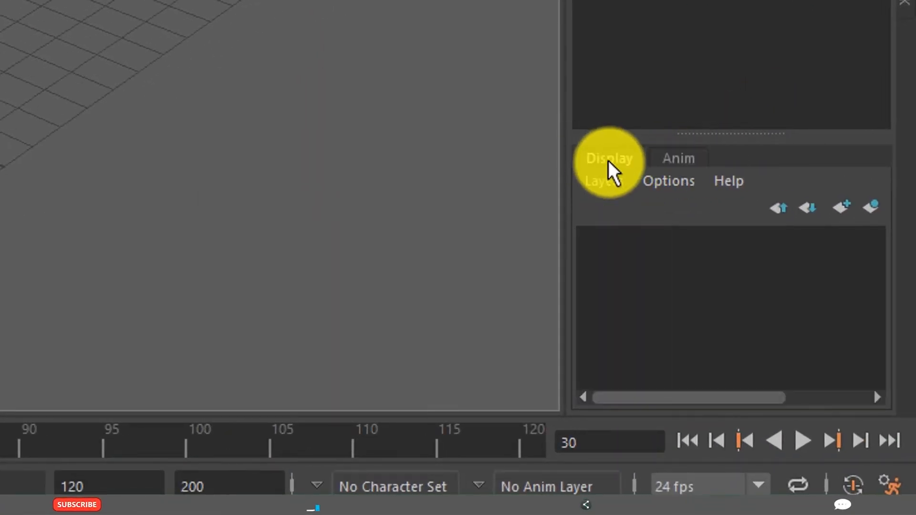
Show the Anim layers tab in the Layer Editor.
left_click(678, 158)
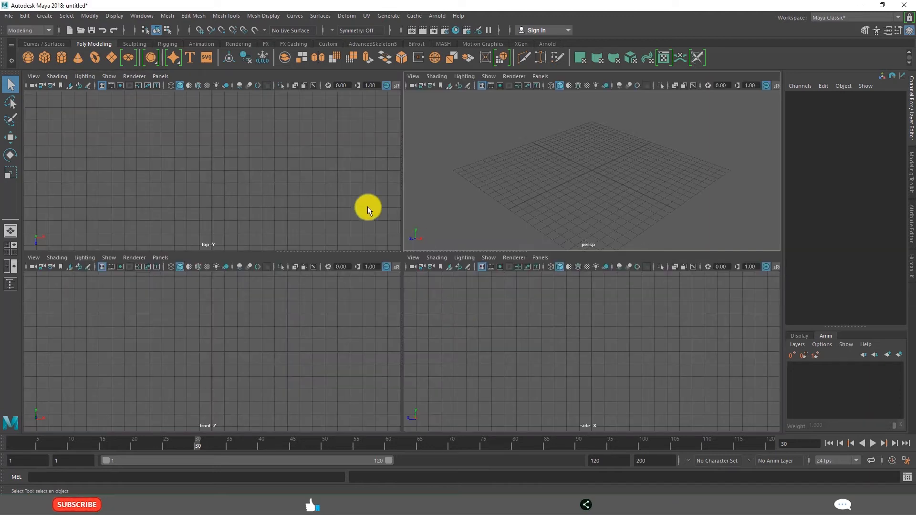
mouse_move(492, 344)
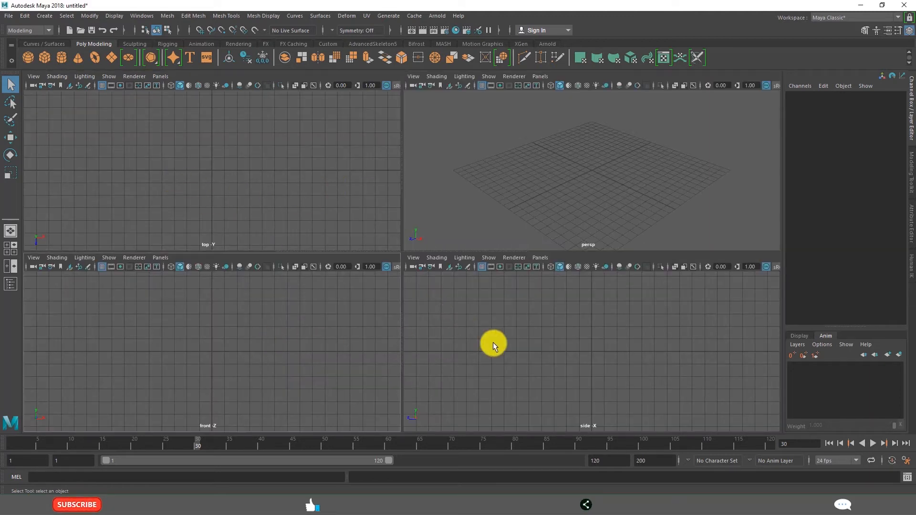
Toggle the viewport layout with Space before adjusting the range to frame 196.
key("space")
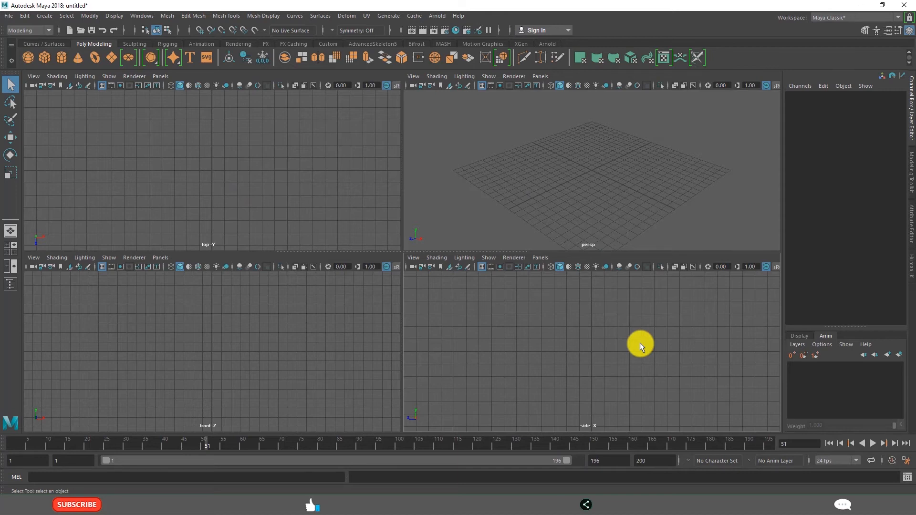
mouse_move(80, 102)
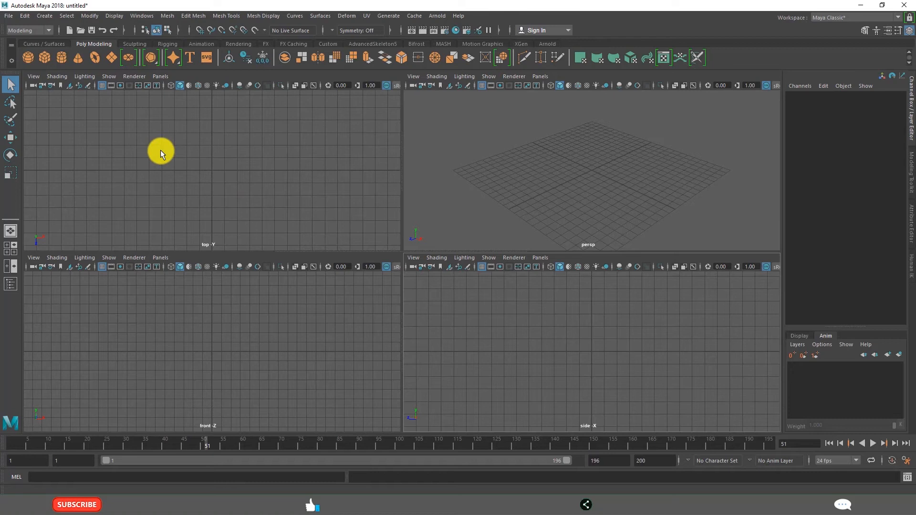
mouse_move(588, 186)
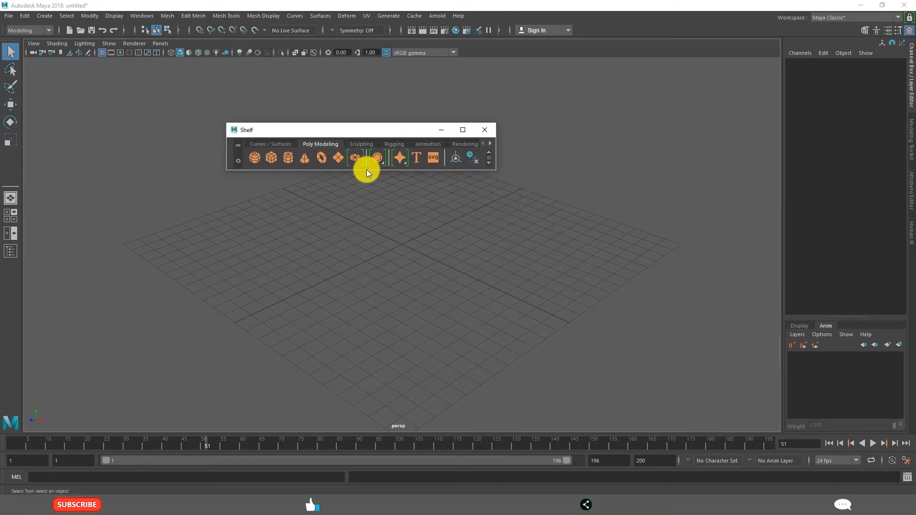
Enlarge the floating shelf to show its tools, then bring back the Tool Box via UI Elements.
left_click_drag(366, 171, 378, 207)
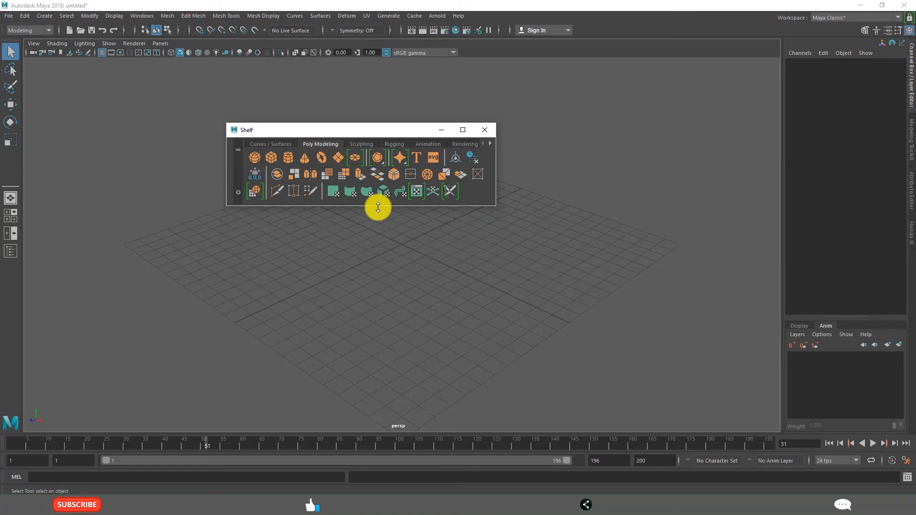
mouse_move(498, 161)
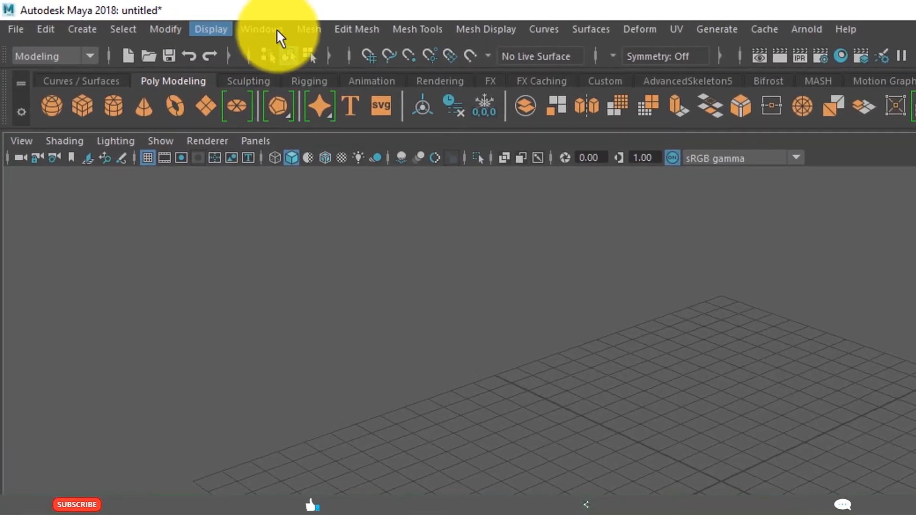
left_click(258, 28)
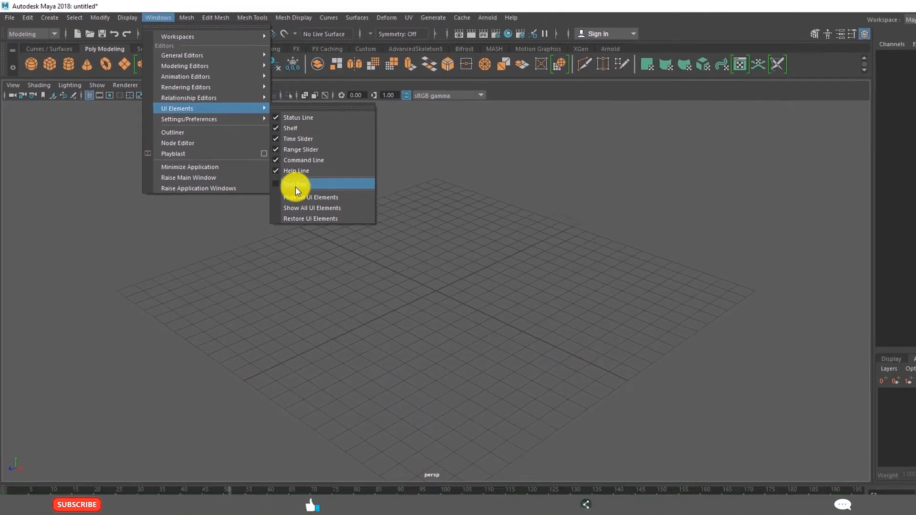
left_click(299, 184)
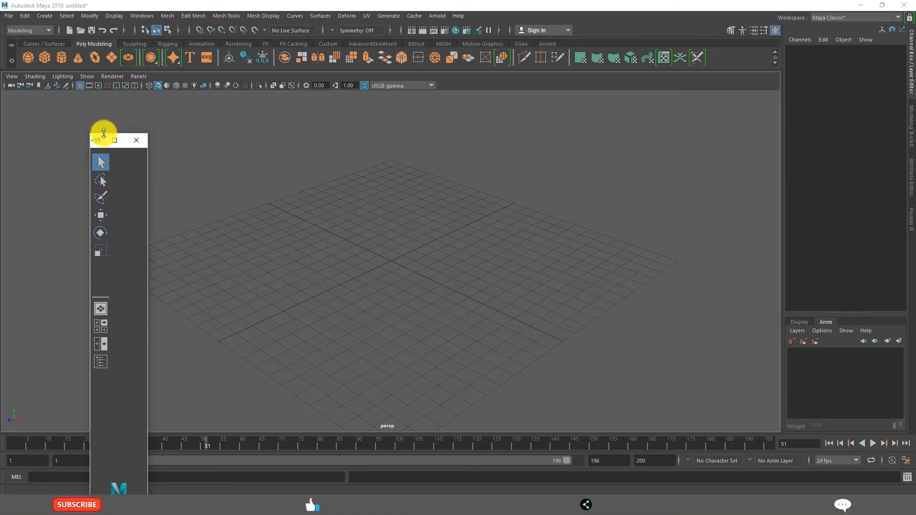
Drag the floating toolbox to the left edge and dock it there.
left_click_drag(103, 141, 117, 155)
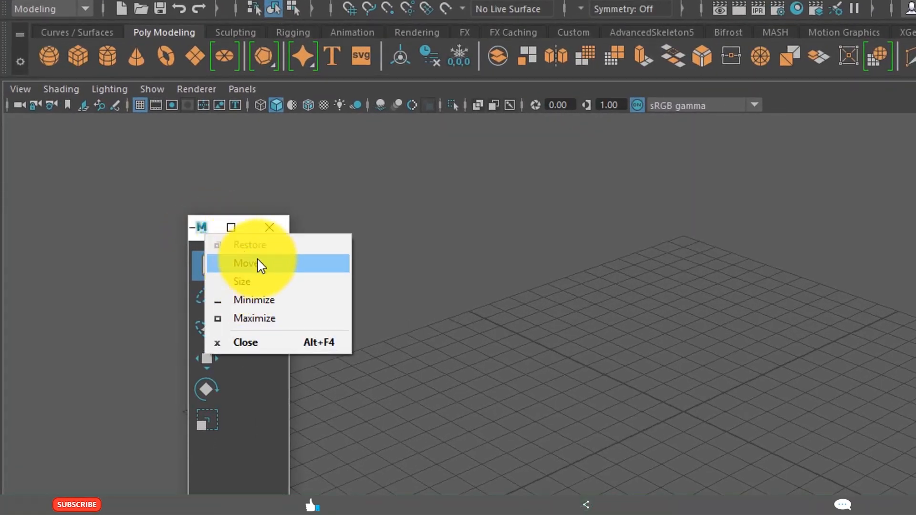
left_click(248, 263)
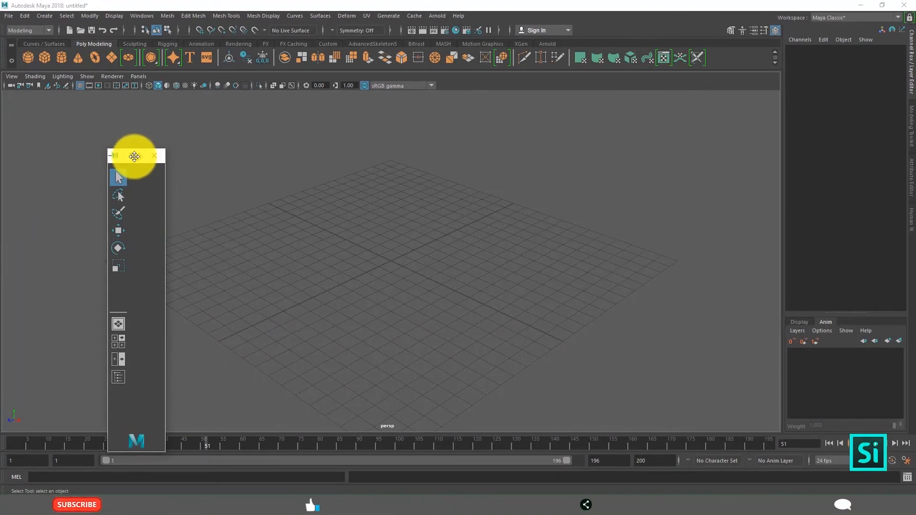
left_click_drag(135, 155, 53, 105)
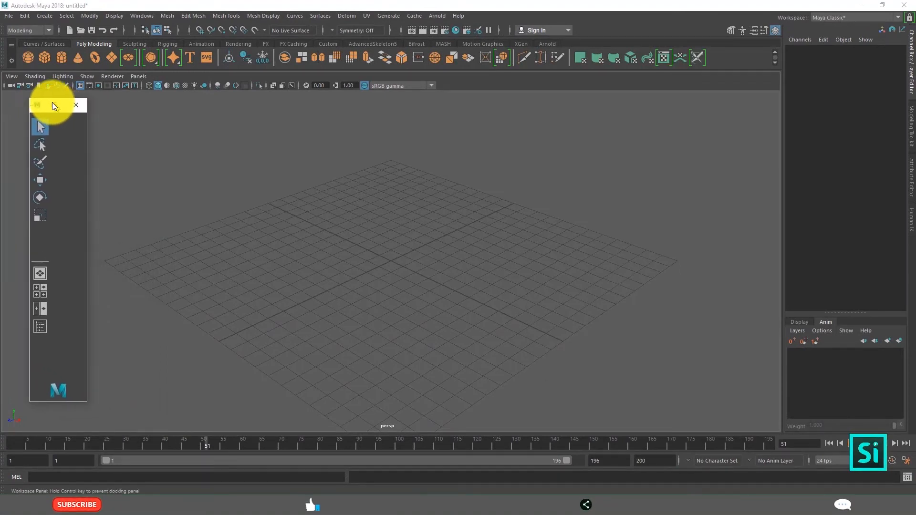
left_click(77, 105)
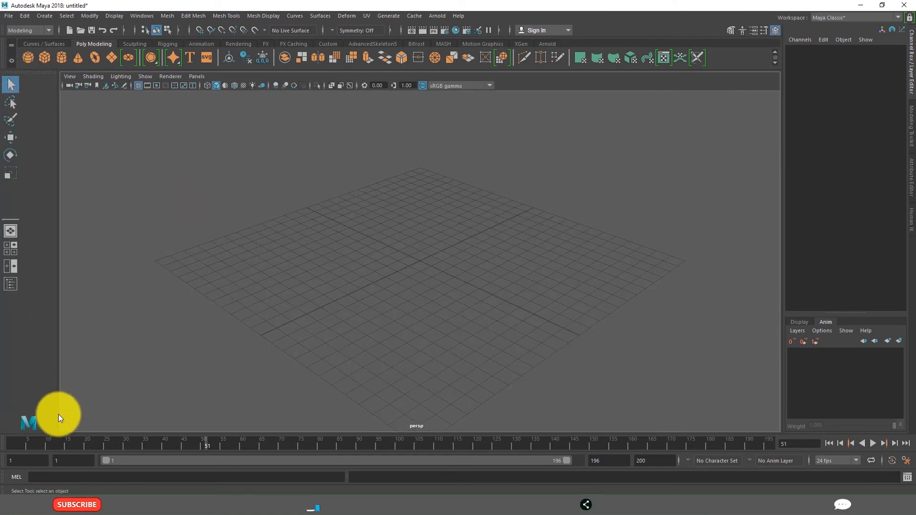
mouse_move(340, 291)
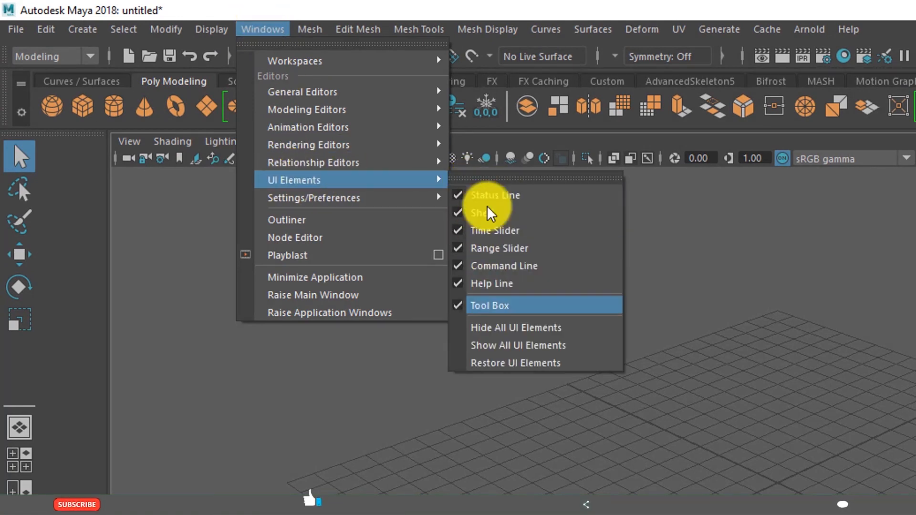
mouse_move(501, 265)
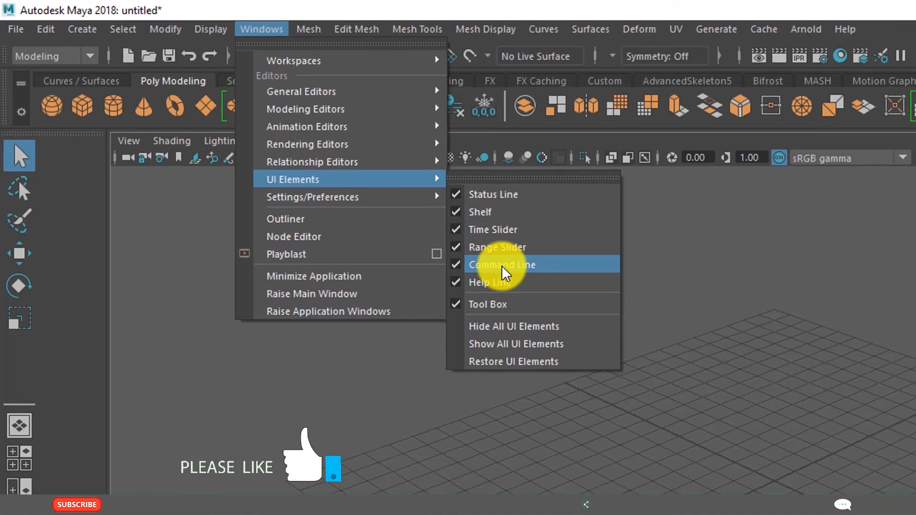
left_click(501, 265)
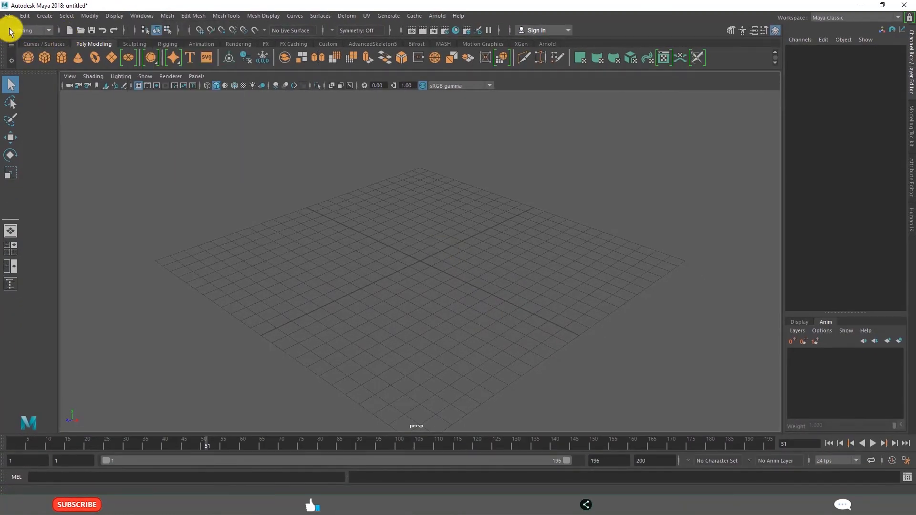